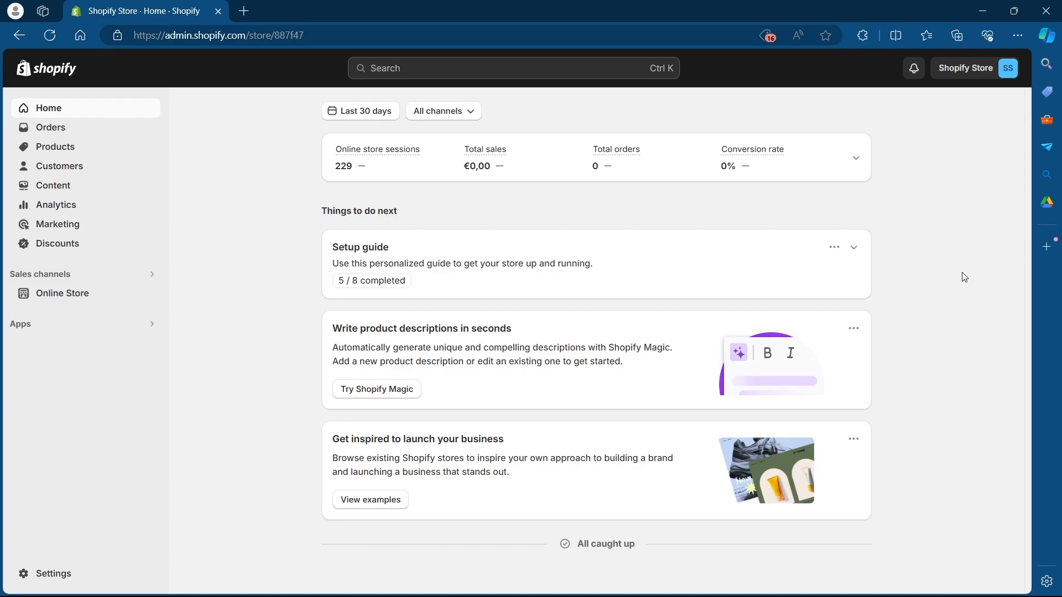
pyautogui.moveTo(51, 127)
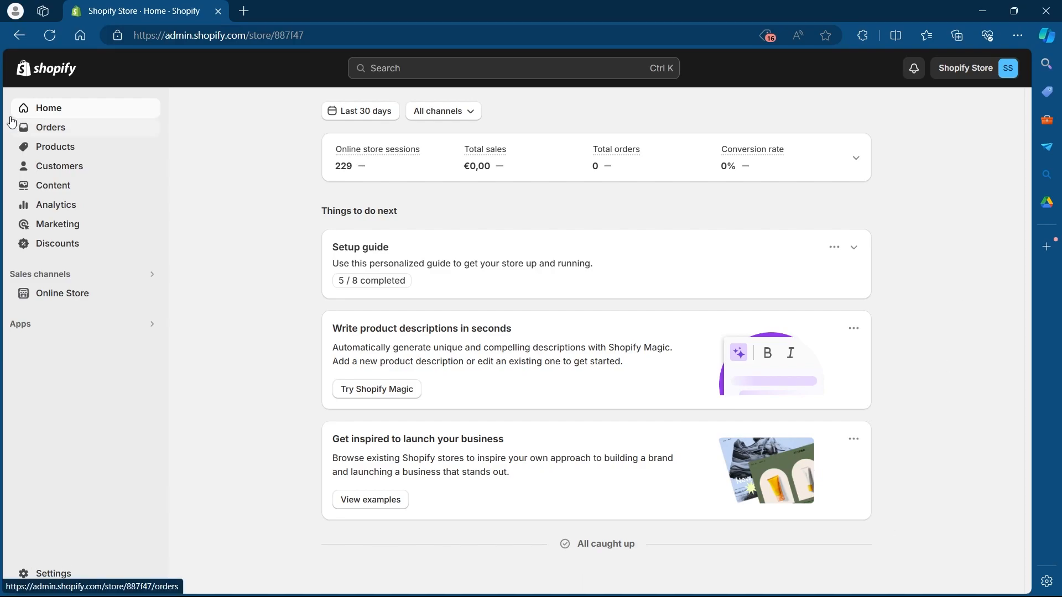
pyautogui.moveTo(55, 147)
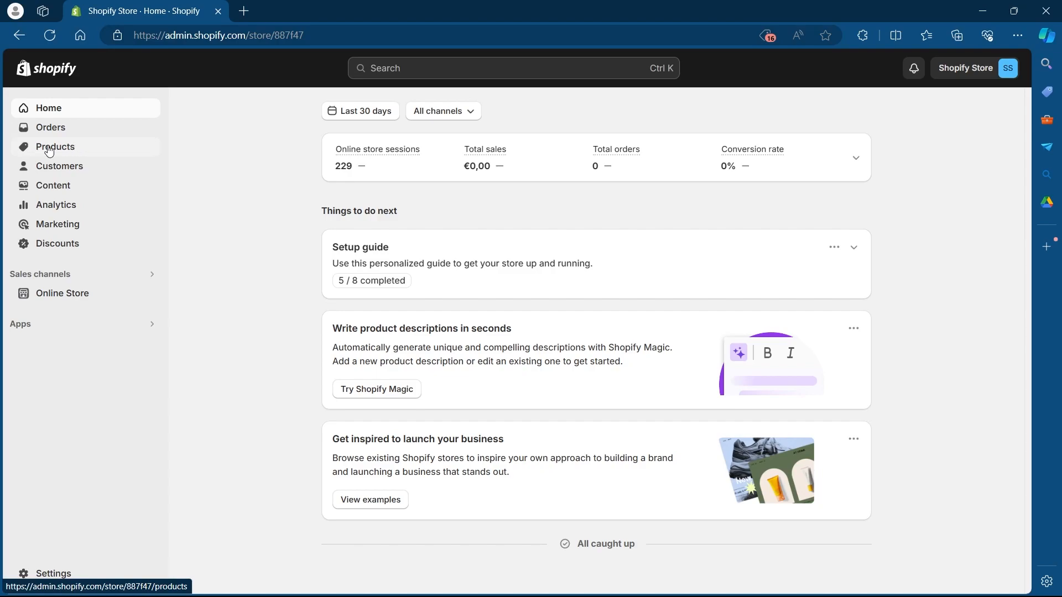
# Go to the Products list from the store home overview
pyautogui.click(55, 146)
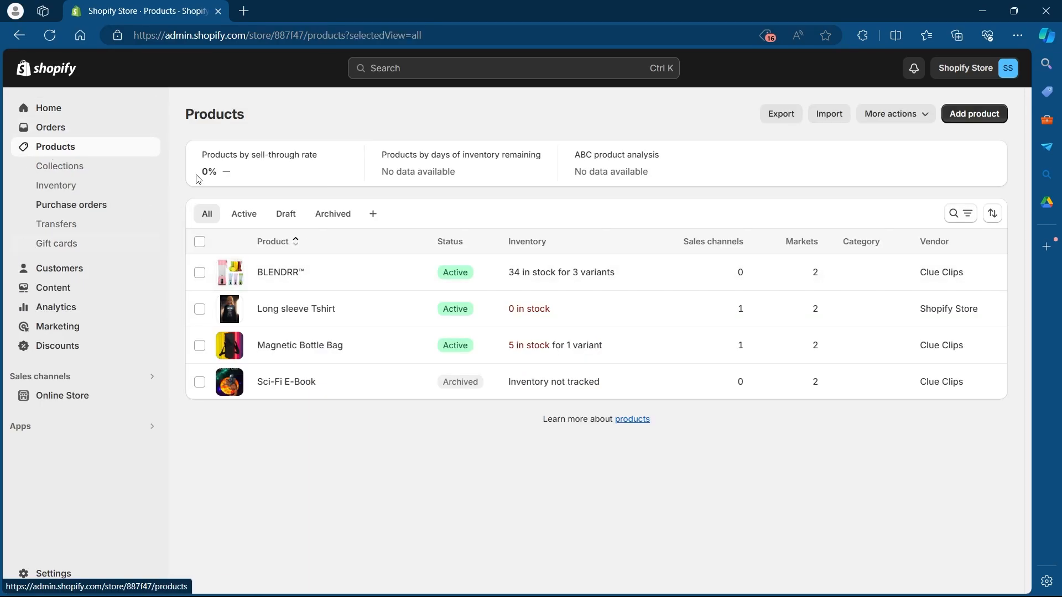
pyautogui.moveTo(290, 320)
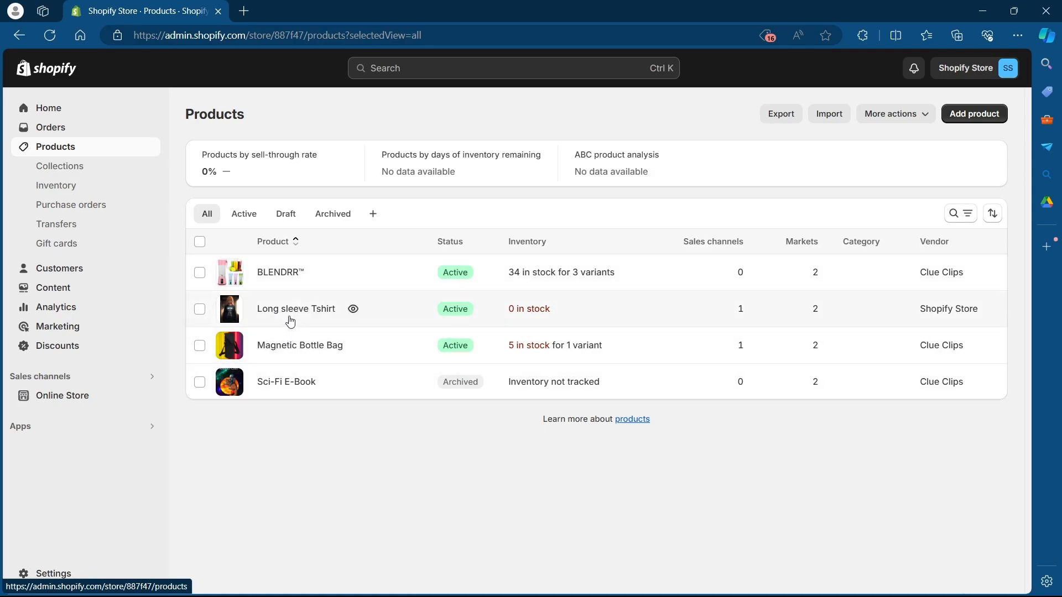
# Open Long sleeve Tshirt and select its vendor name 'Shopify Store' under Product organization
pyautogui.click(296, 309)
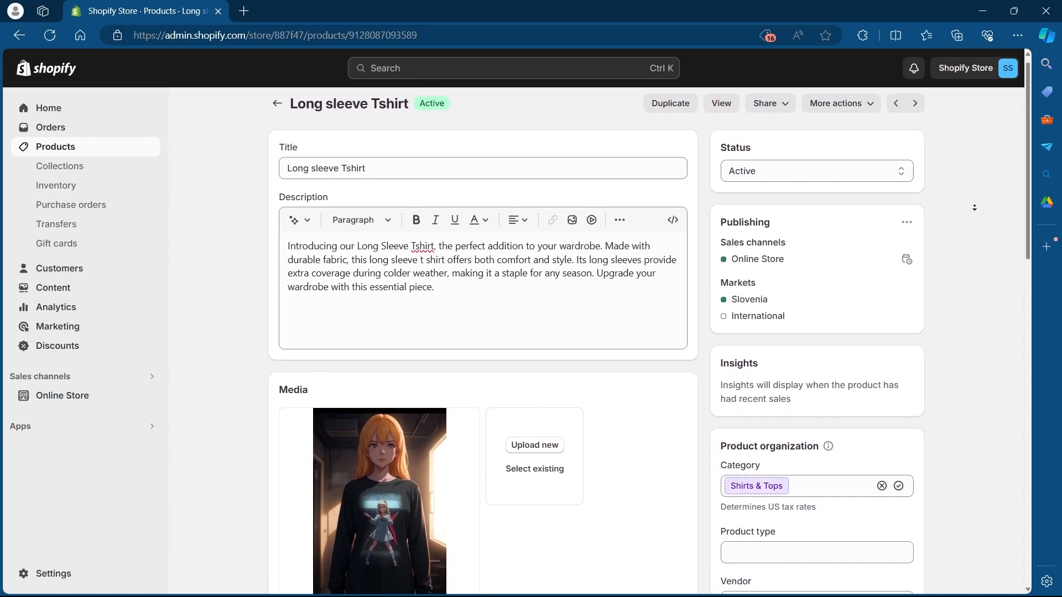
pyautogui.scroll(-3)
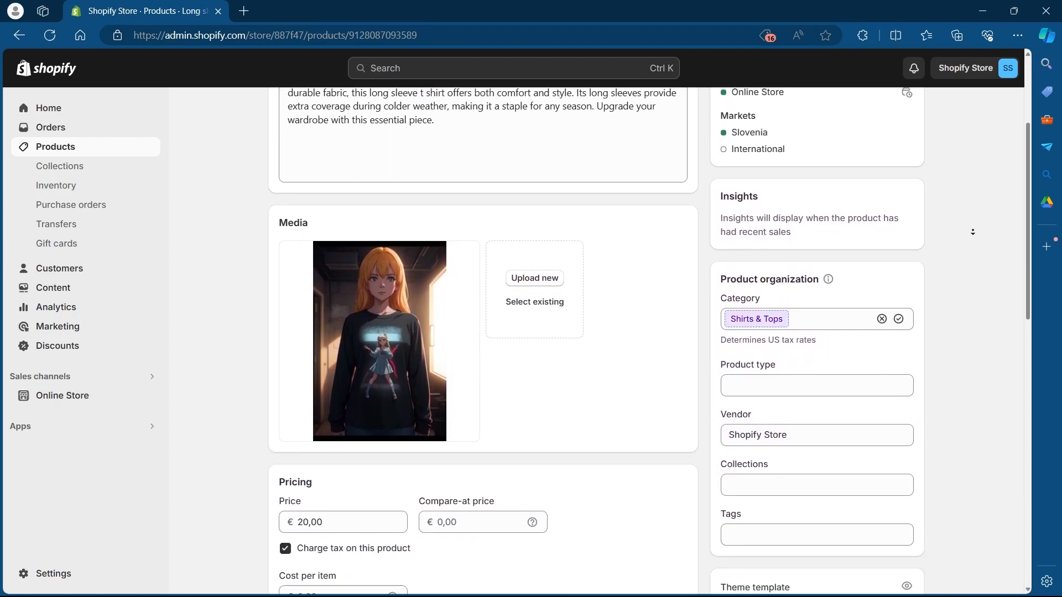
pyautogui.scroll(-3)
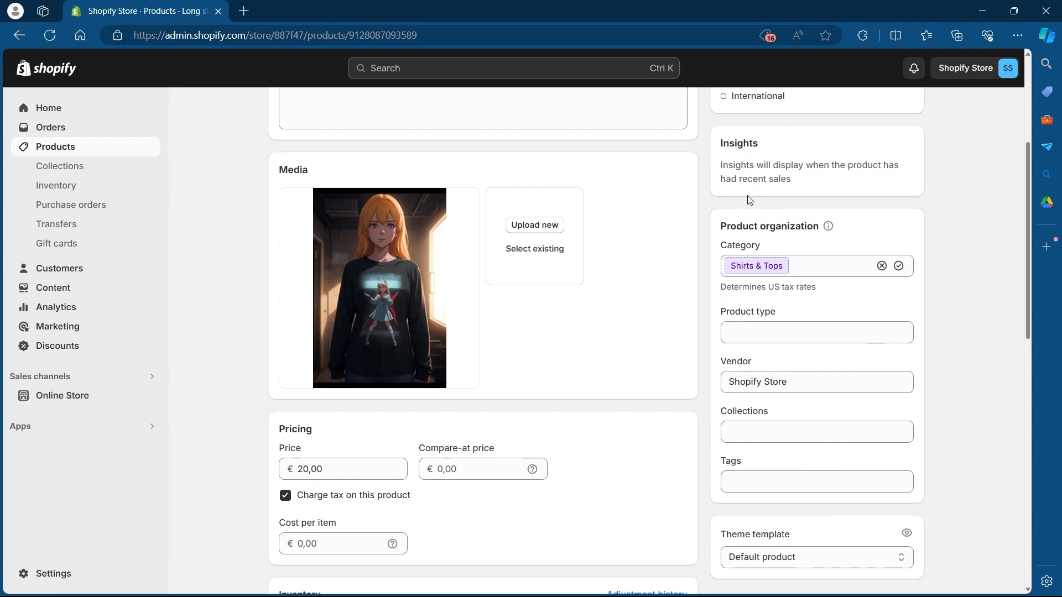
pyautogui.doubleClick(761, 225)
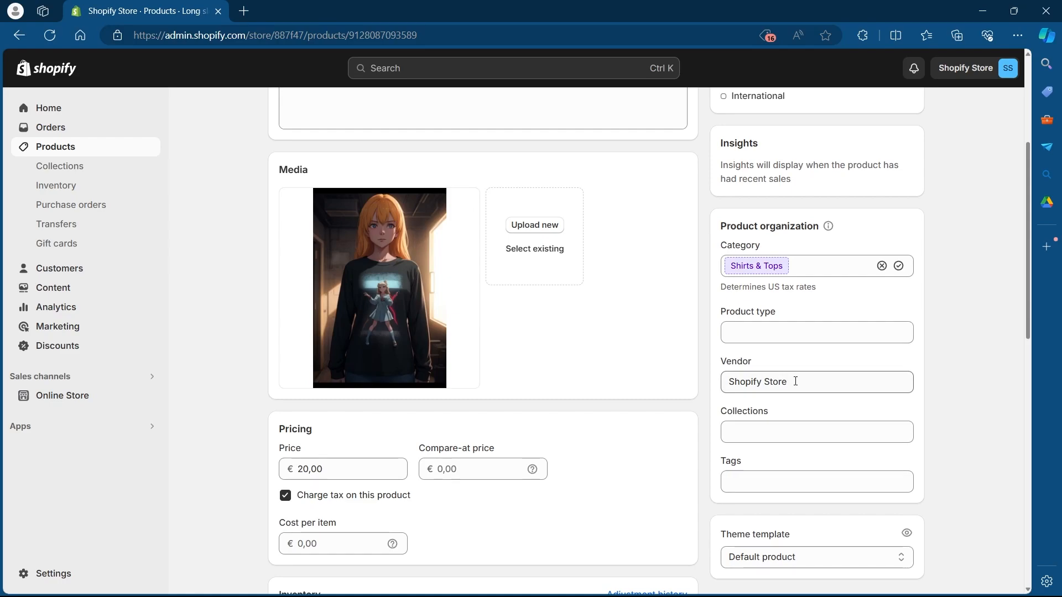
# Replace the Long sleeve Tshirt vendor with 'Jecola'
pyautogui.click(815, 381)
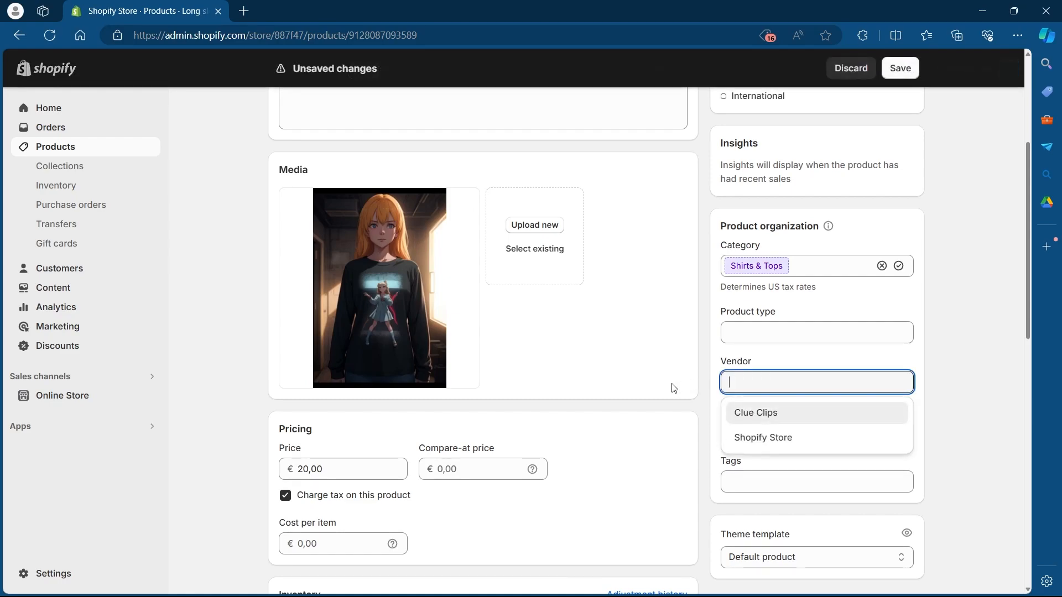
pyautogui.write('erhh')
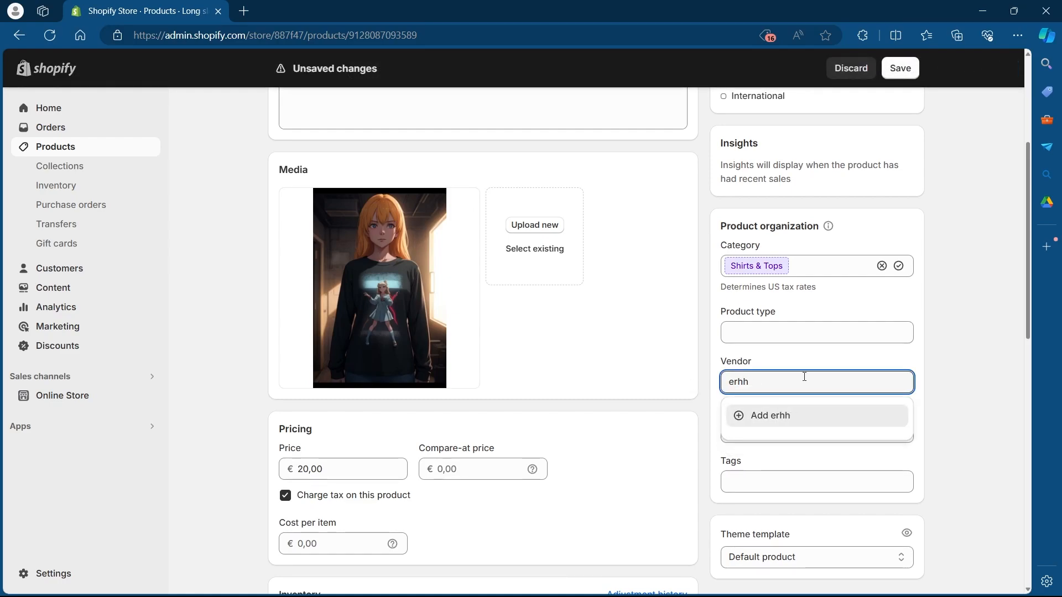
pyautogui.write('Jecola')
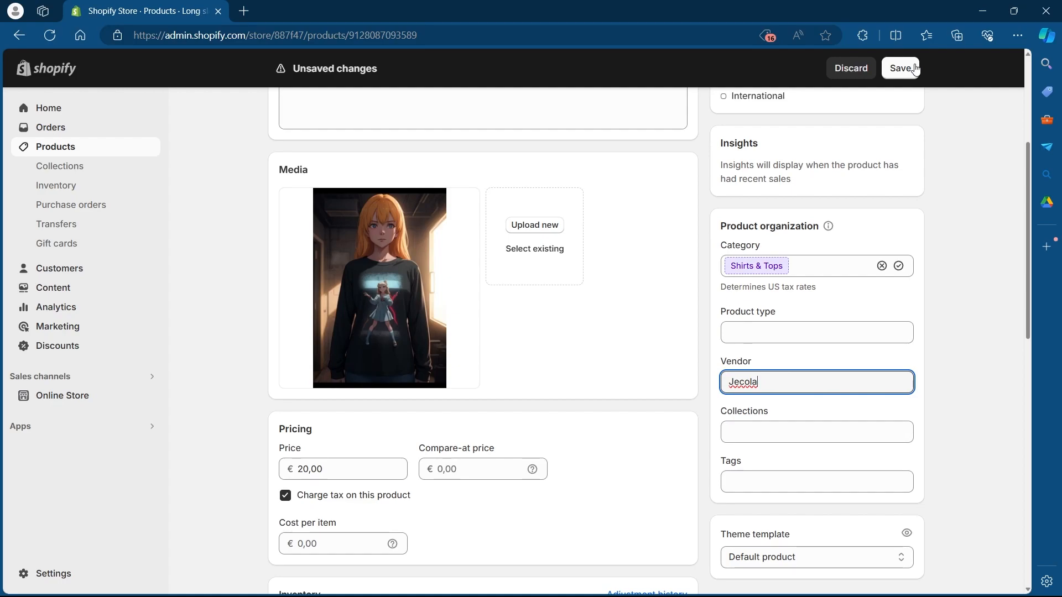
pyautogui.moveTo(915, 70)
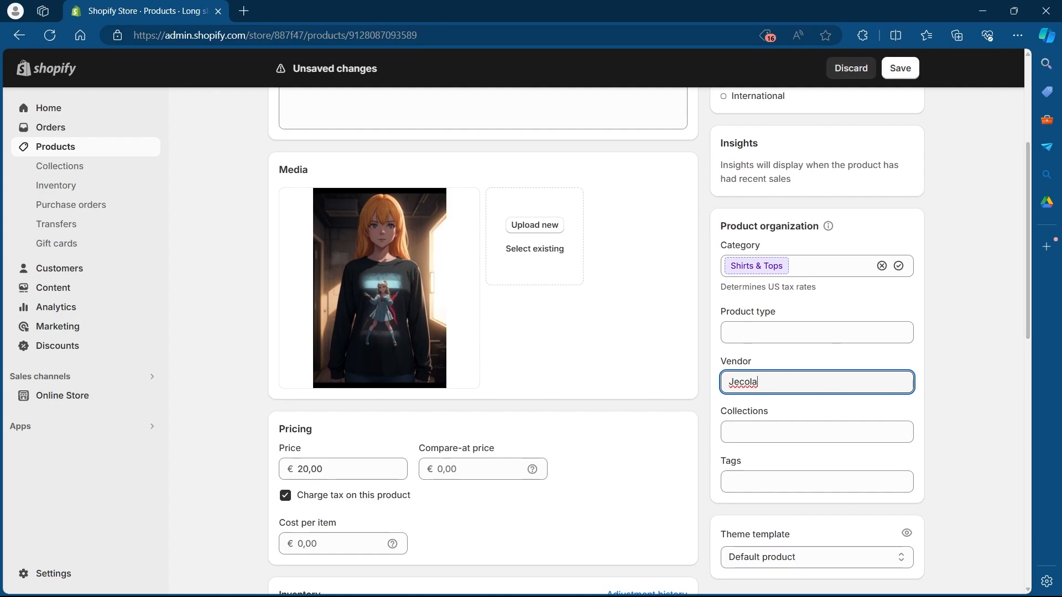